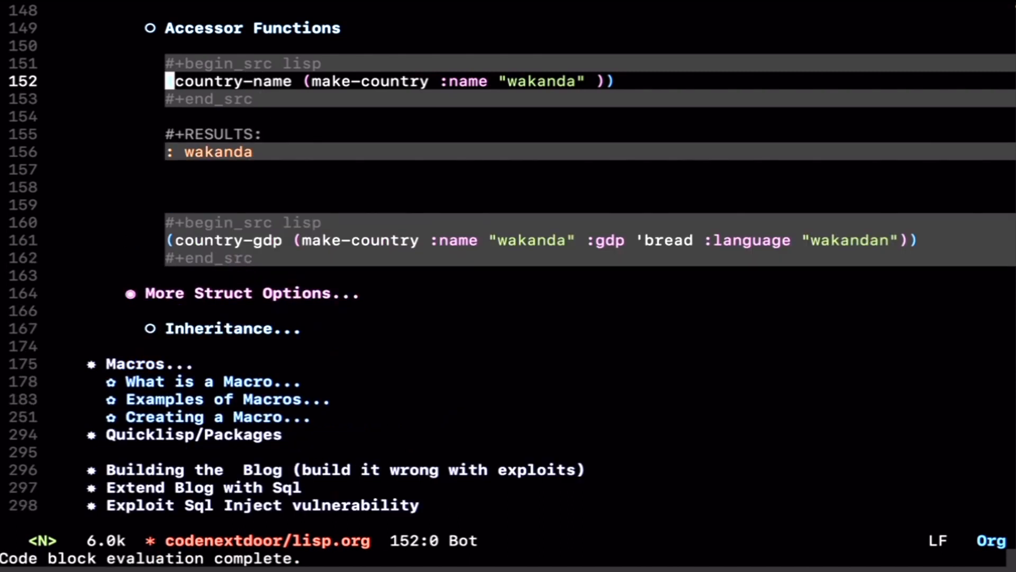
Step: Evaluate the country-gdp block, then fix Inheritance with ':include', a closing ')', and make-country
key("down")
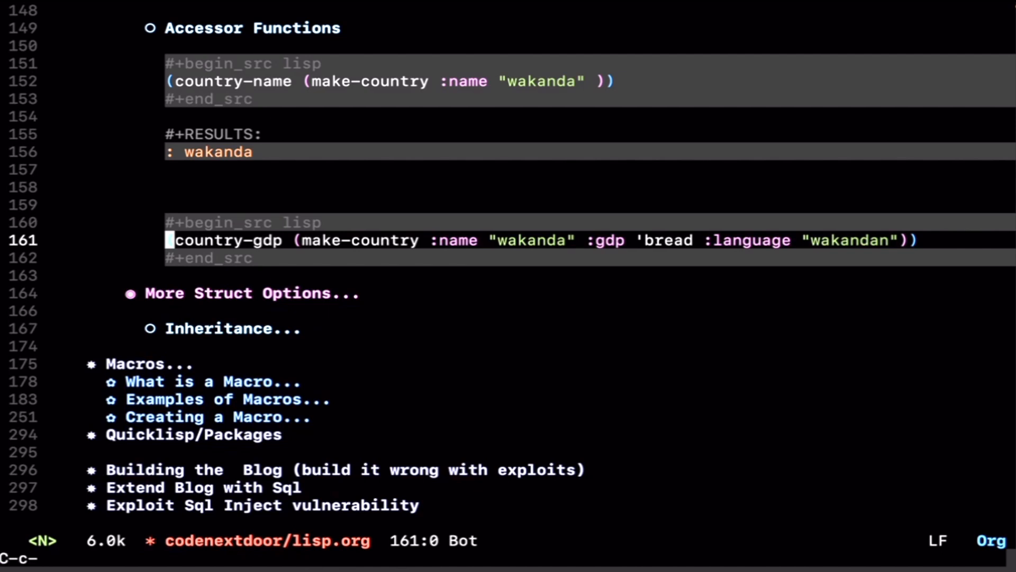
key("C-c C-c")
type("(defstruct (state (include country)) statename")
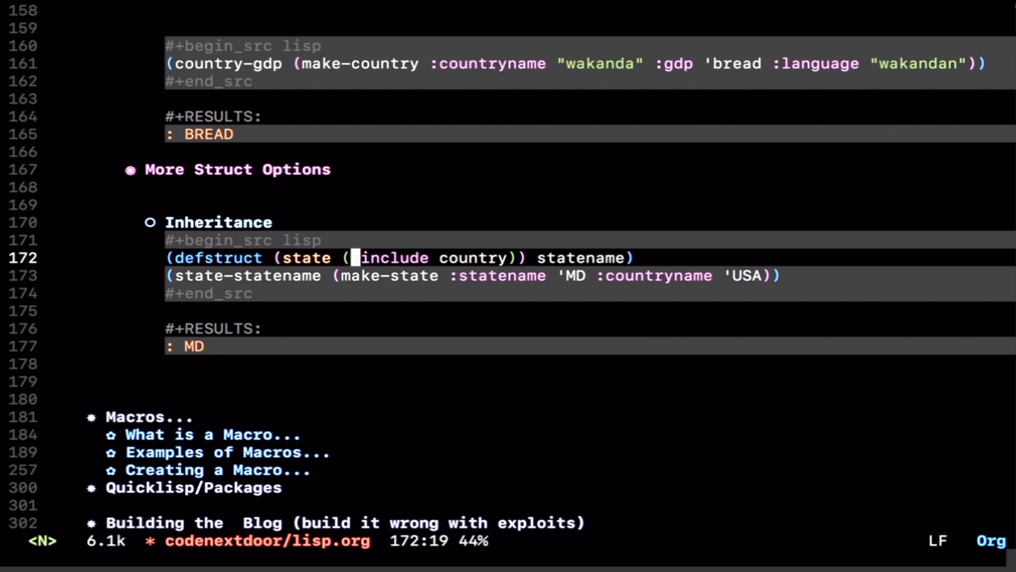
type(":")
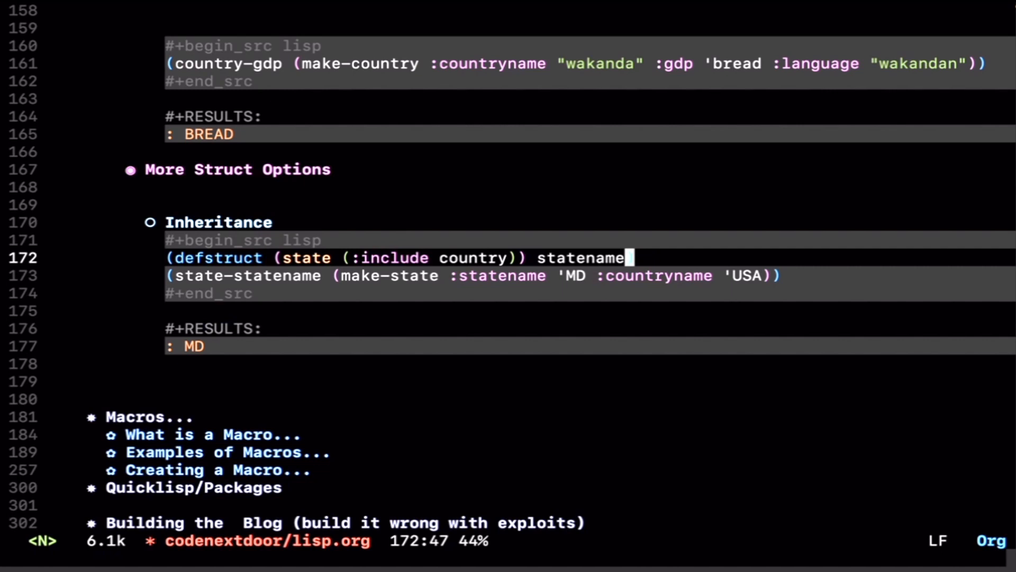
type(")")
left_click(474, 276)
type("c")
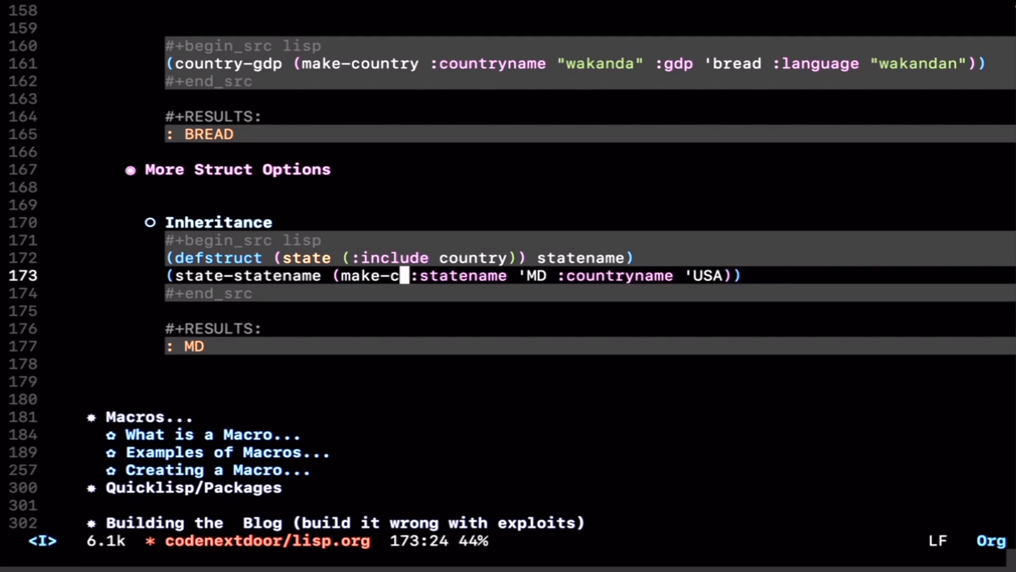
type("ountr")
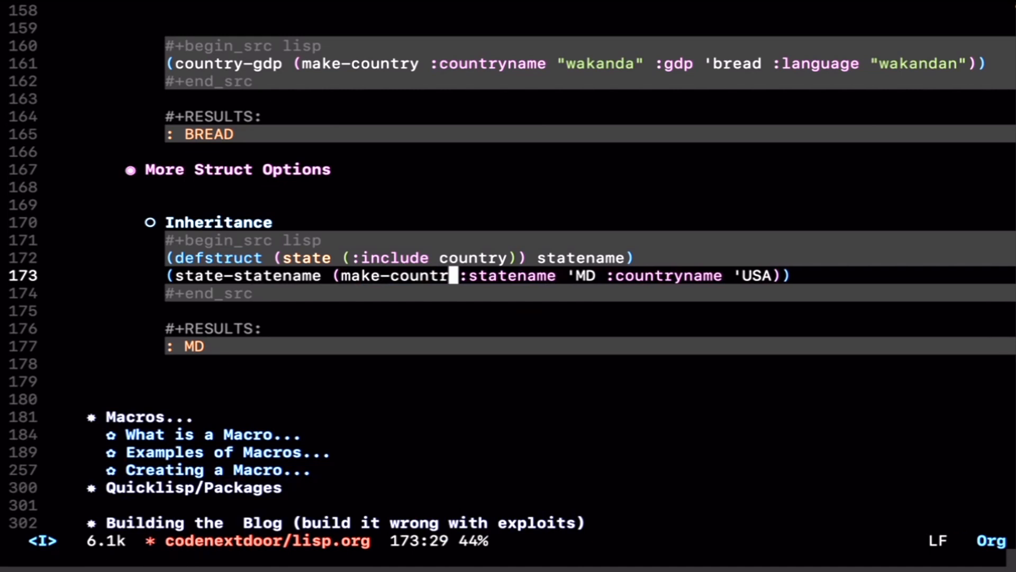